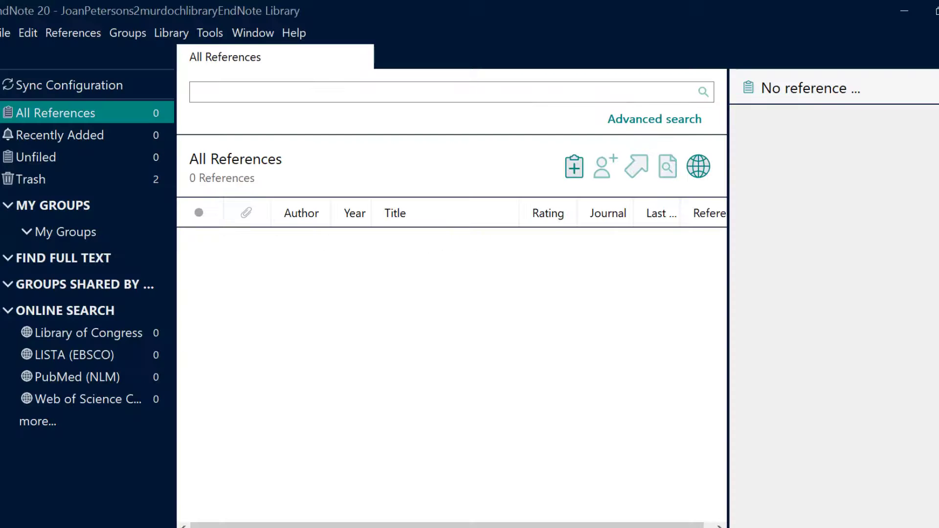
pyautogui.moveTo(573, 166)
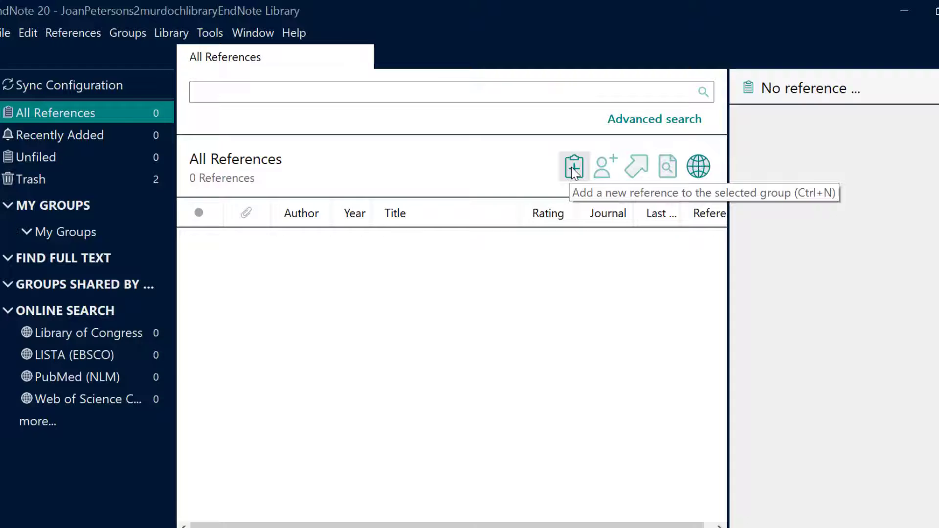
# - Create a new blank reference and set its reference type to Web Page
pyautogui.click(573, 166)
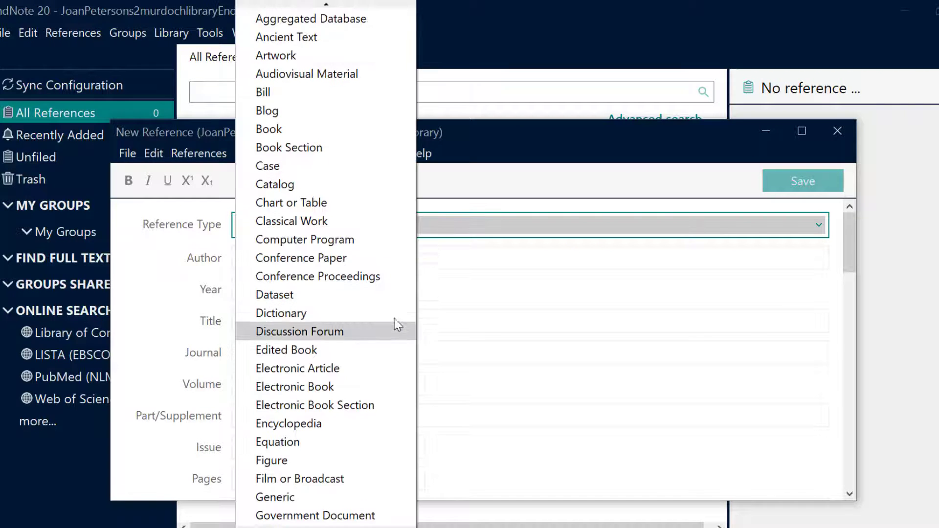
pyautogui.scroll(-3)
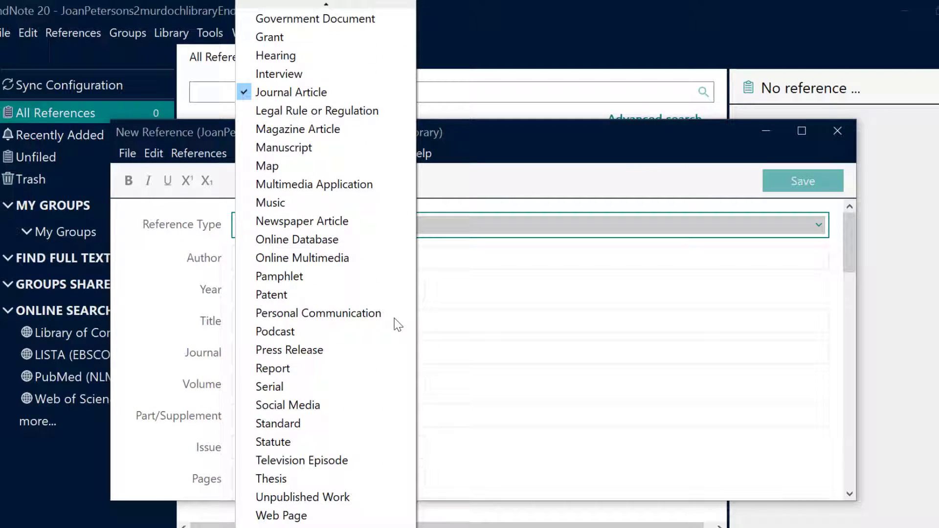
pyautogui.click(281, 516)
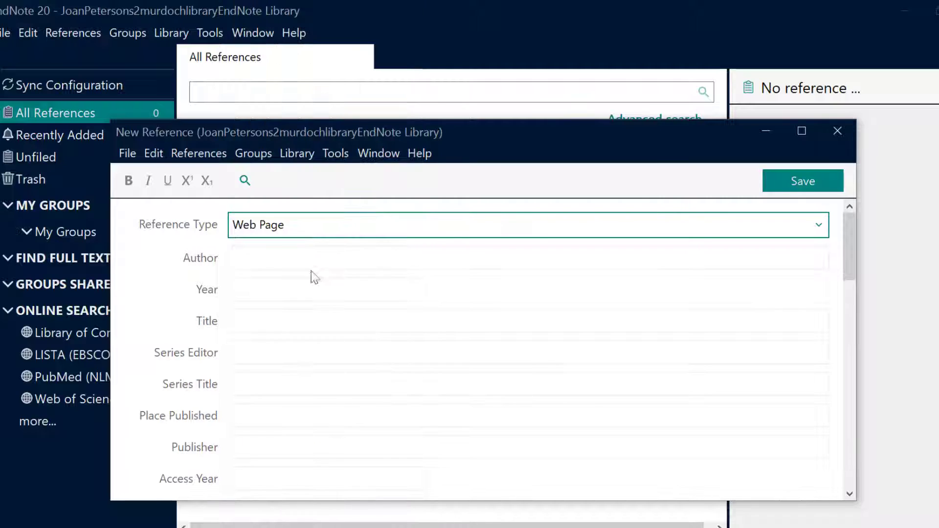
# - Enter author 'National Geographic Society,', year 2013 and begin the title 'The po'
pyautogui.write('National Geographic')
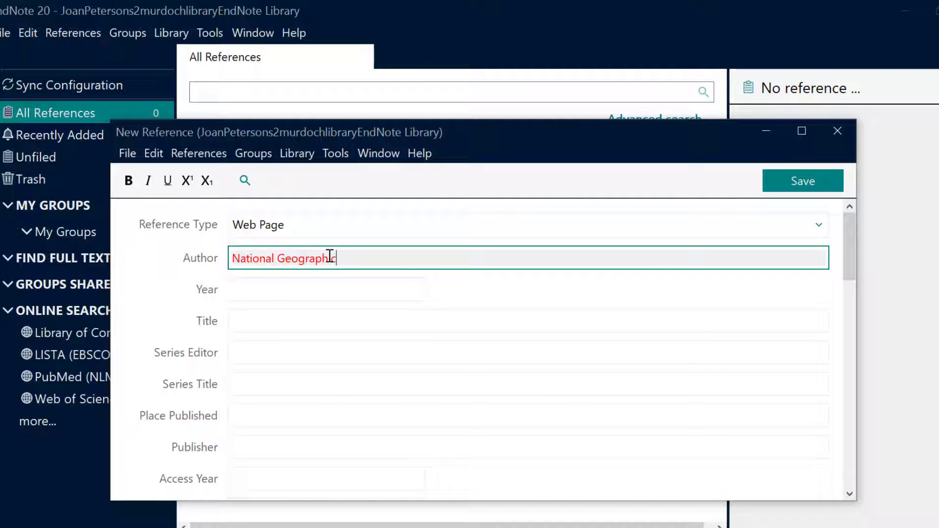
pyautogui.write('Society,')
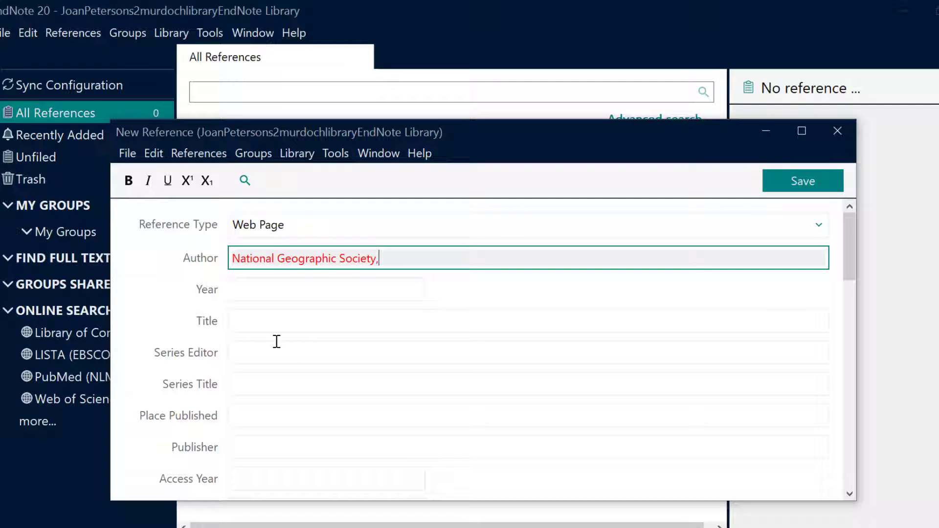
pyautogui.write('2013')
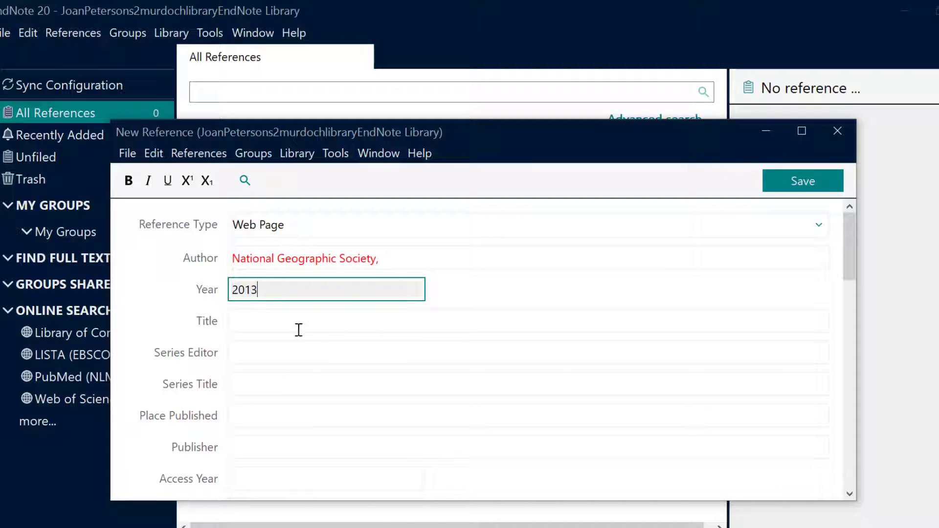
pyautogui.write('The po')
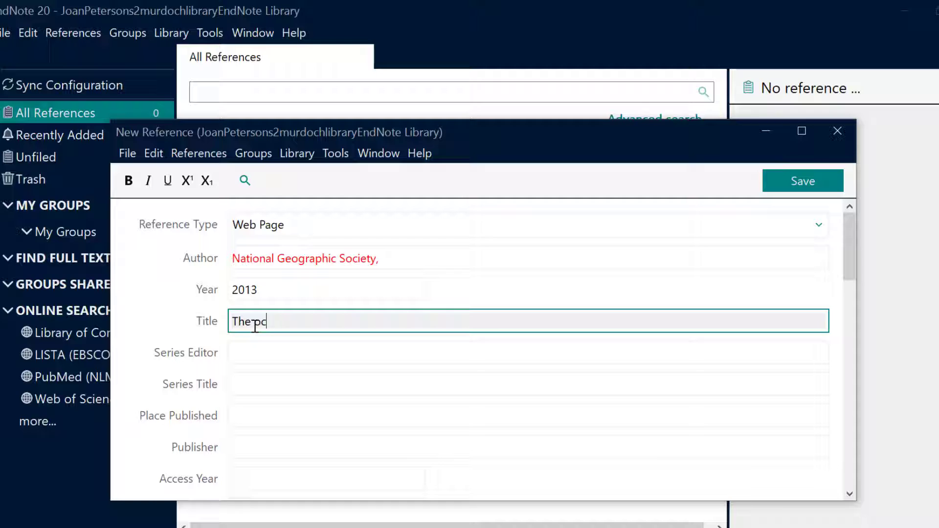
pyautogui.scroll(-3)
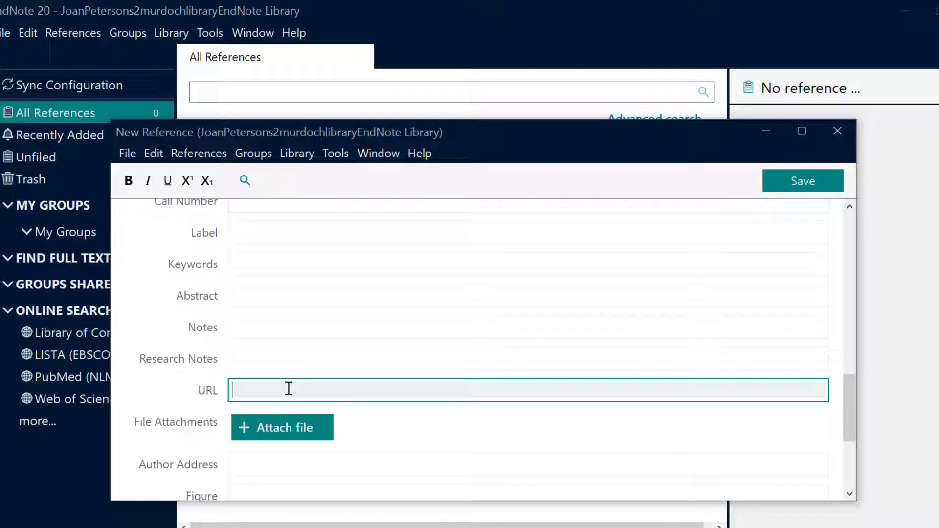
pyautogui.write('http://ocea')
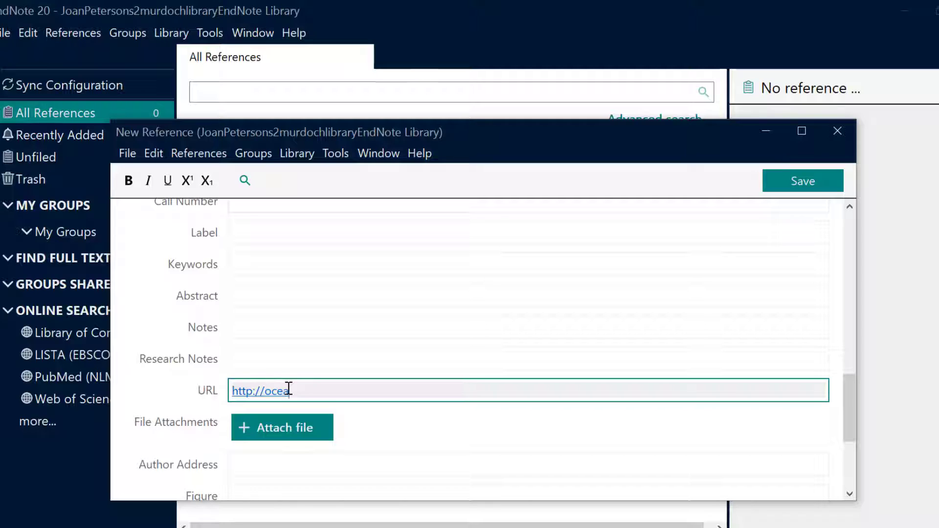
pyautogui.write('n.nationi')
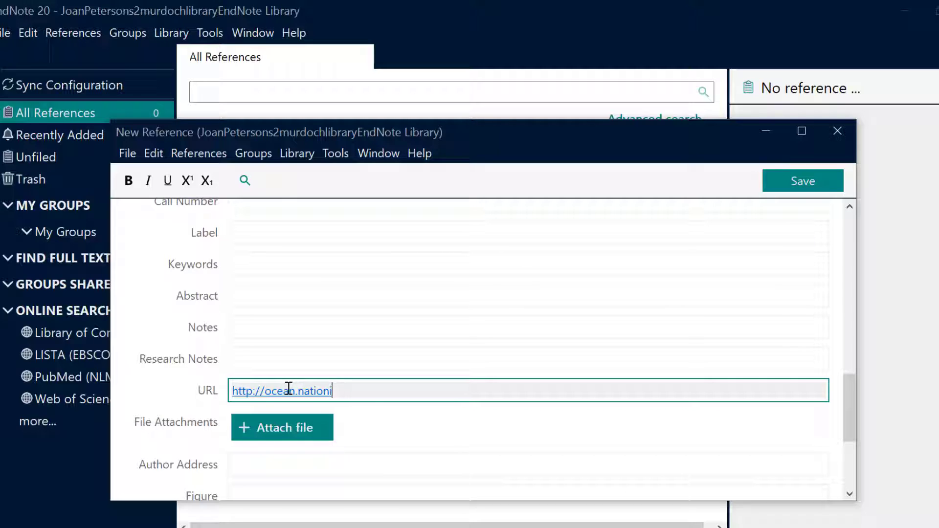
pyautogui.write('national')
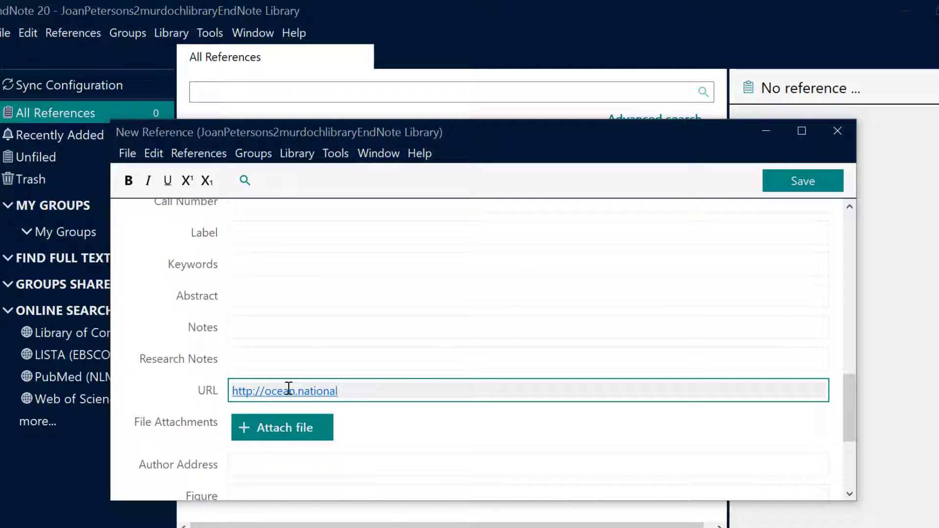
pyautogui.write('geographic.com/')
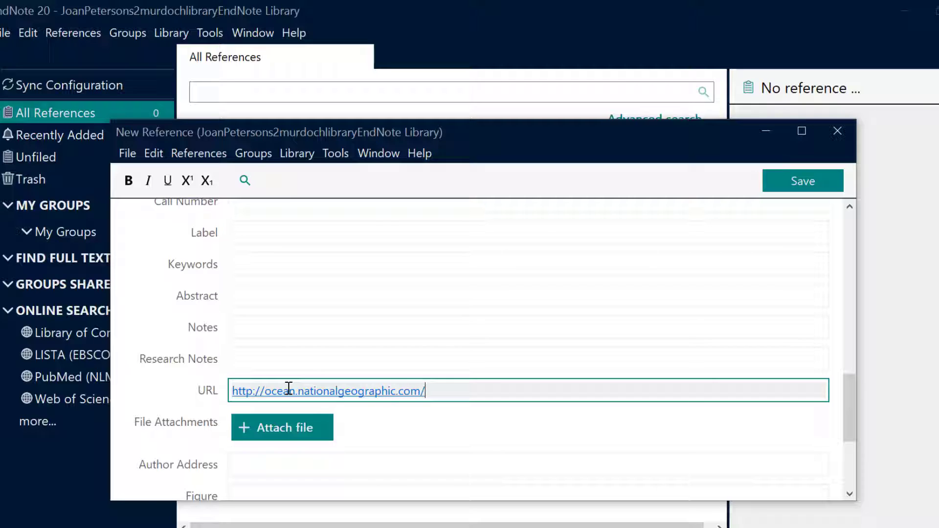
pyautogui.write('o')
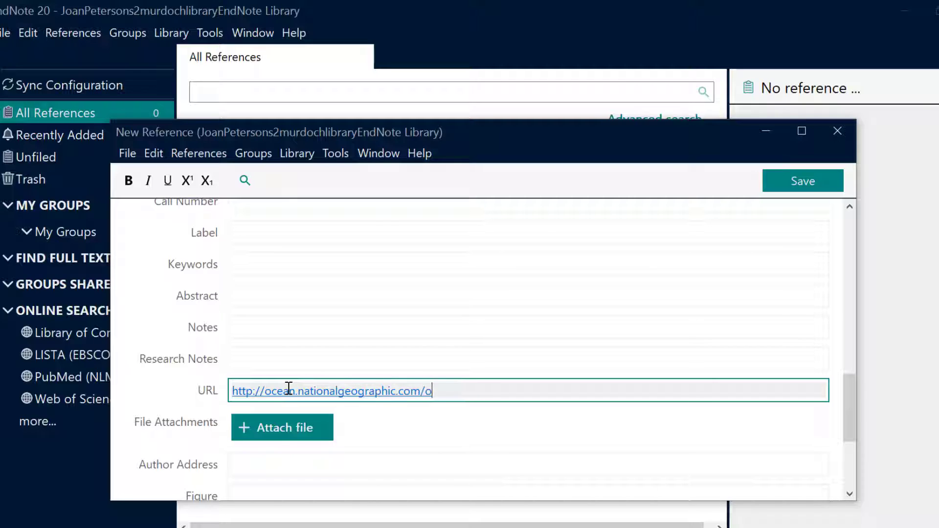
pyautogui.write('cean/')
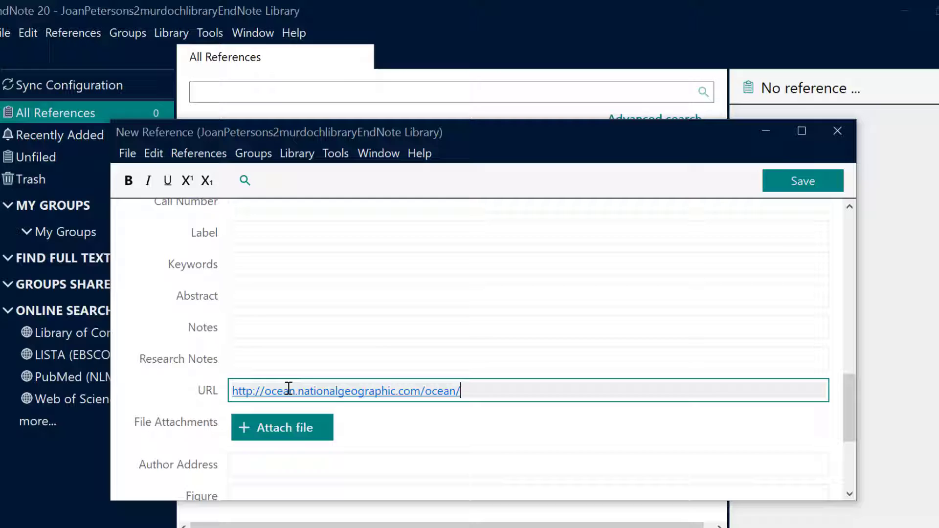
pyautogui.click(802, 181)
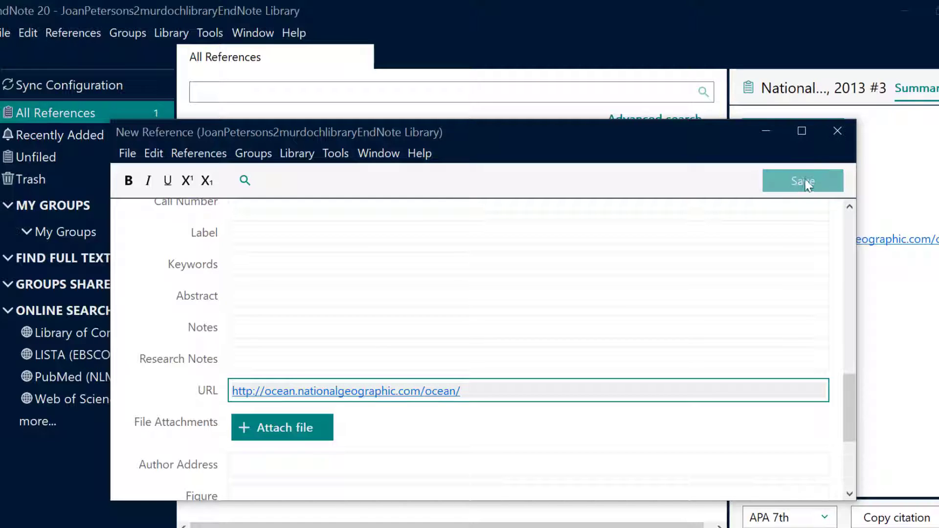
# - Close the reference entry window to view 'The ocean' in the library list
pyautogui.click(802, 179)
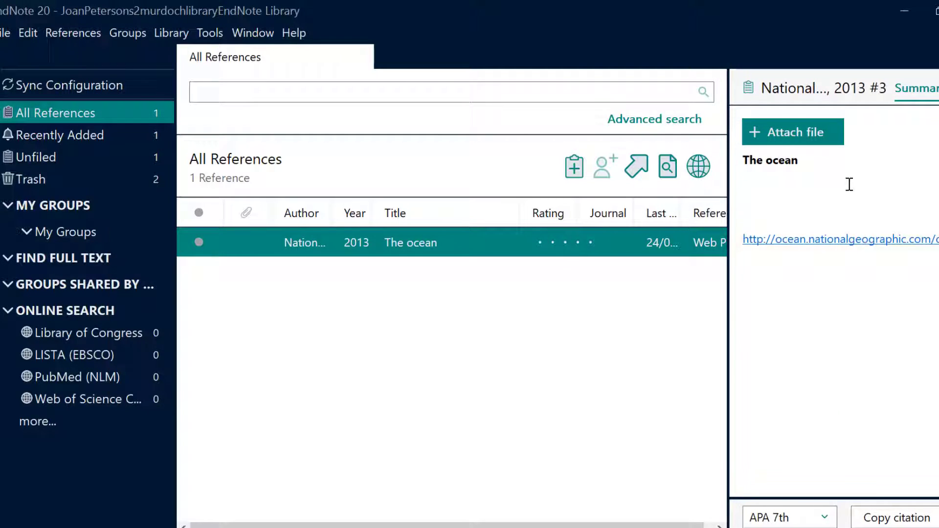
pyautogui.moveTo(151, 101)
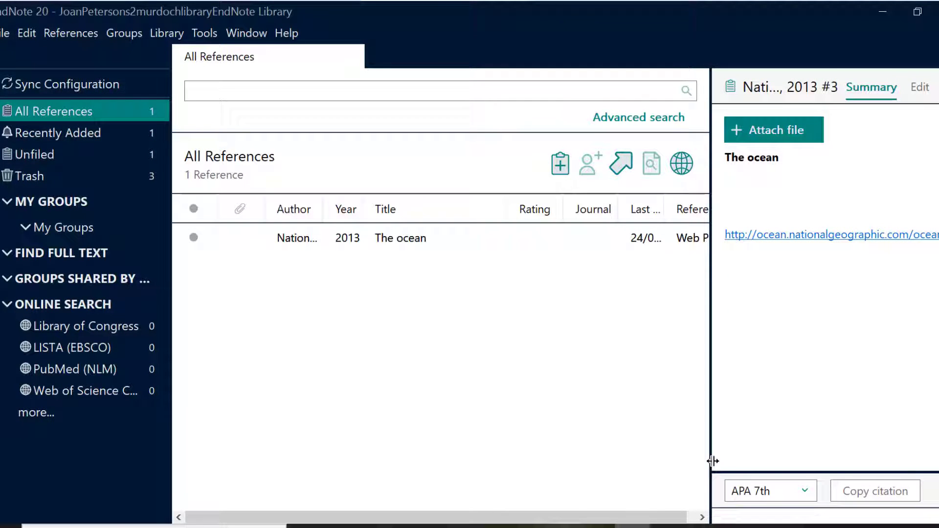
pyautogui.moveTo(825, 476)
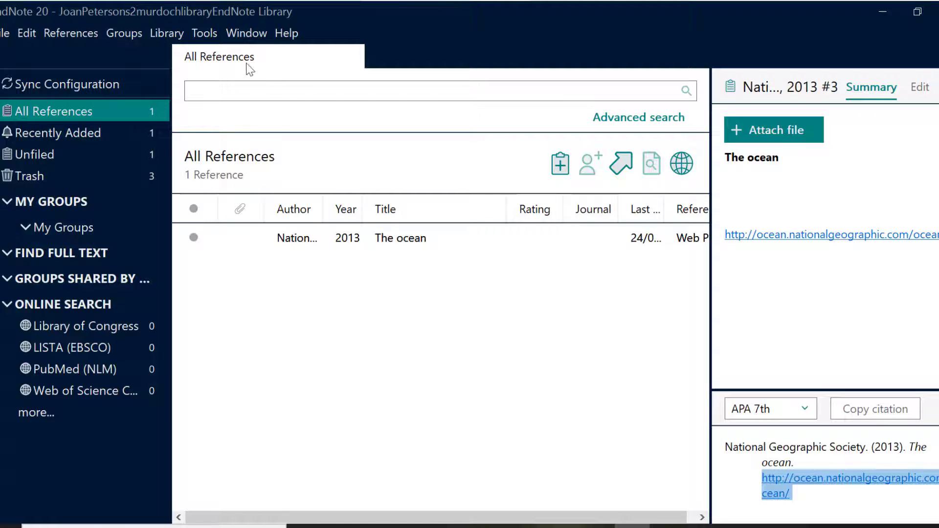
# - Confirm APA 7th as the output style for the reference's citation preview
pyautogui.click(204, 33)
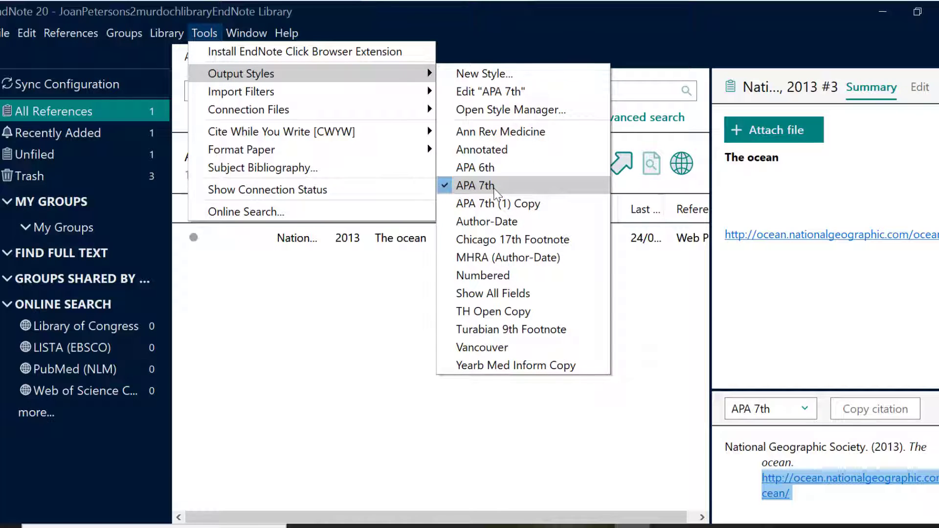
pyautogui.click(475, 184)
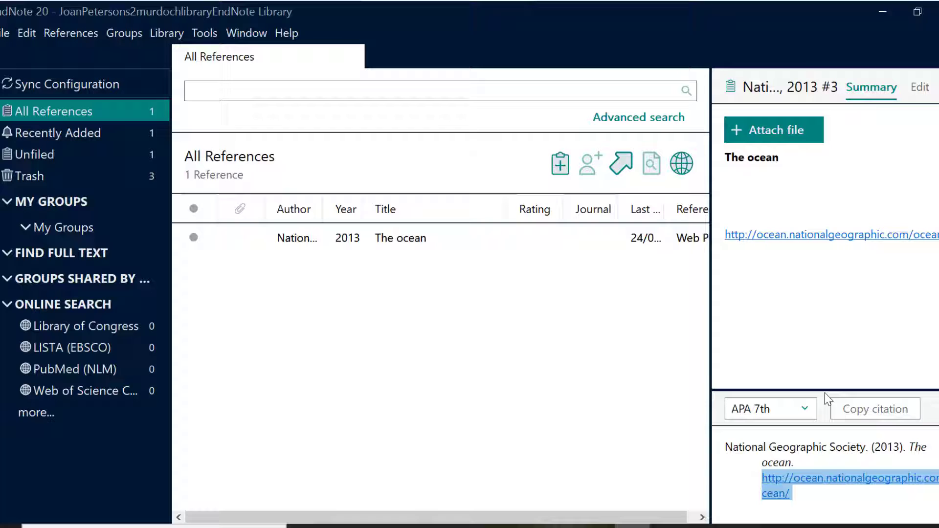
pyautogui.moveTo(820, 382)
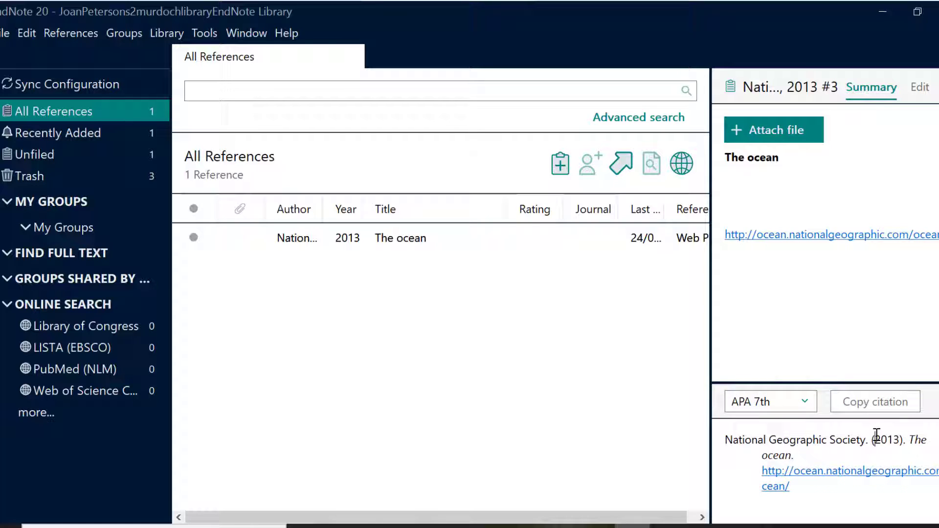
pyautogui.moveTo(567, 396)
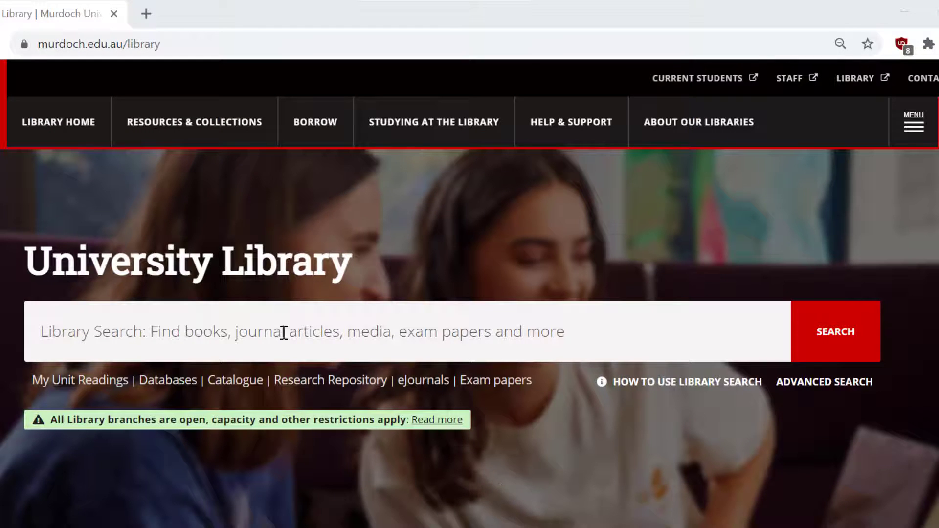
# - Search the University Library for 'marine mammals'
pyautogui.write('marine mammals')
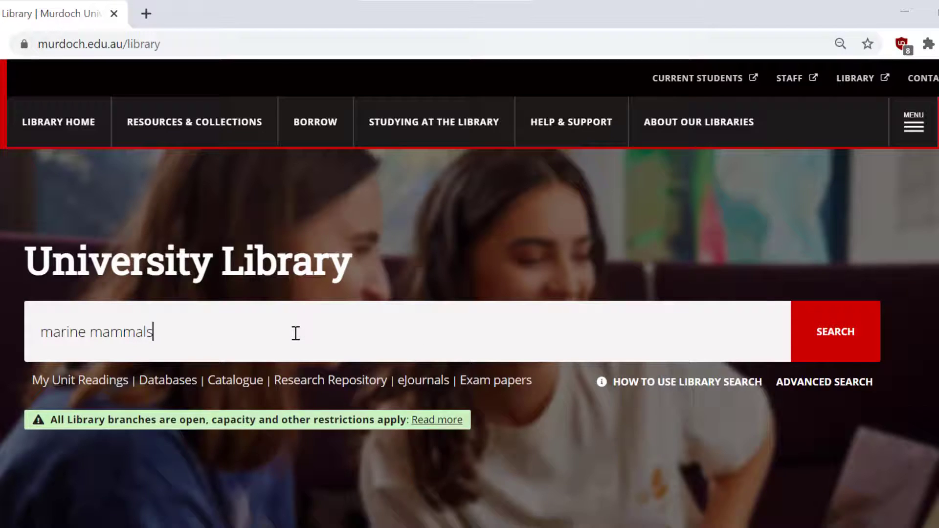
pyautogui.click(834, 331)
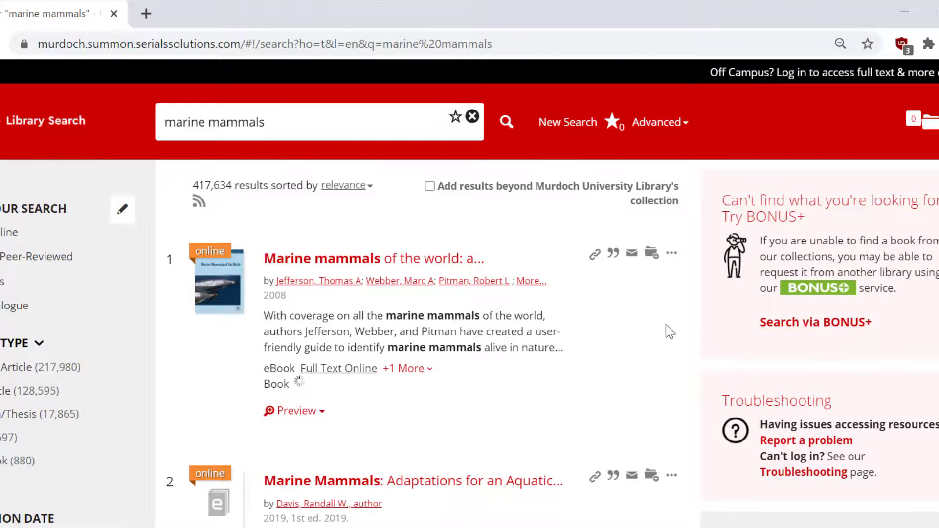
pyautogui.moveTo(694, 294)
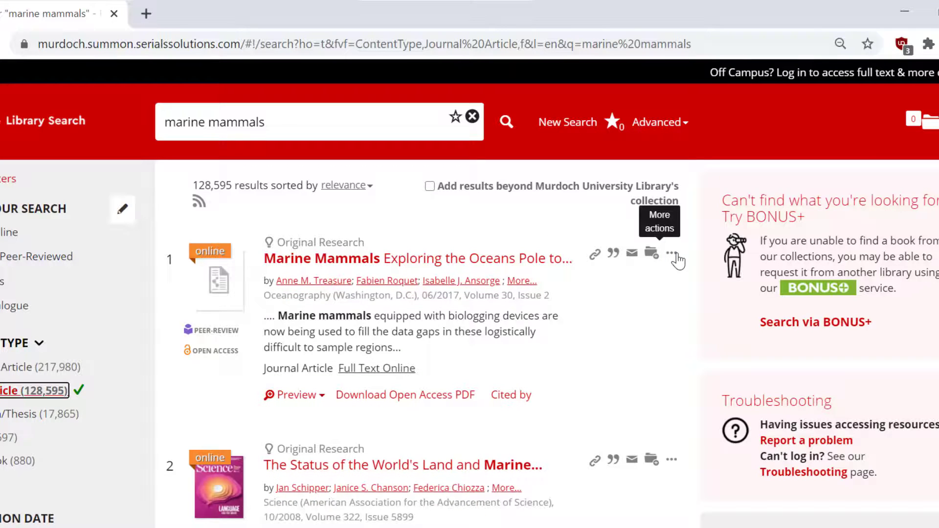
# - Save marine mammals articles to the folder and view the Saved Items list
pyautogui.click(671, 253)
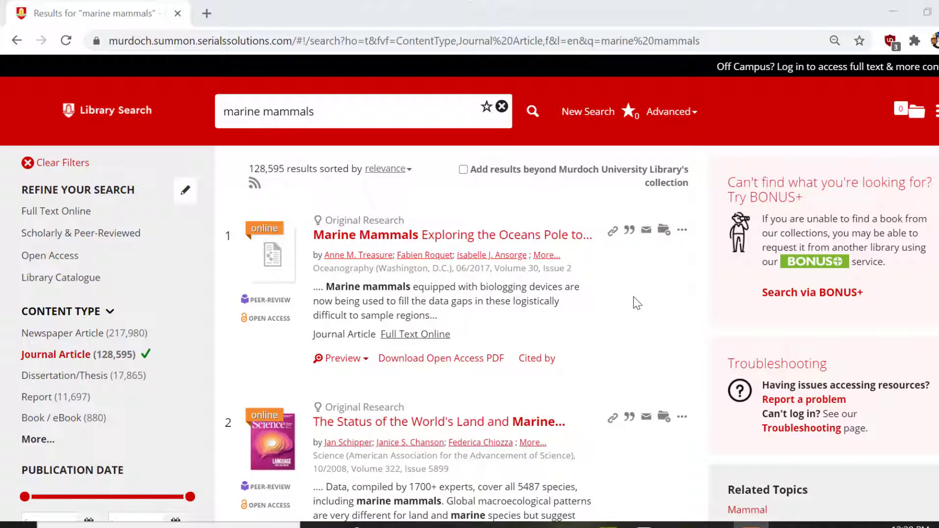
pyautogui.click(663, 230)
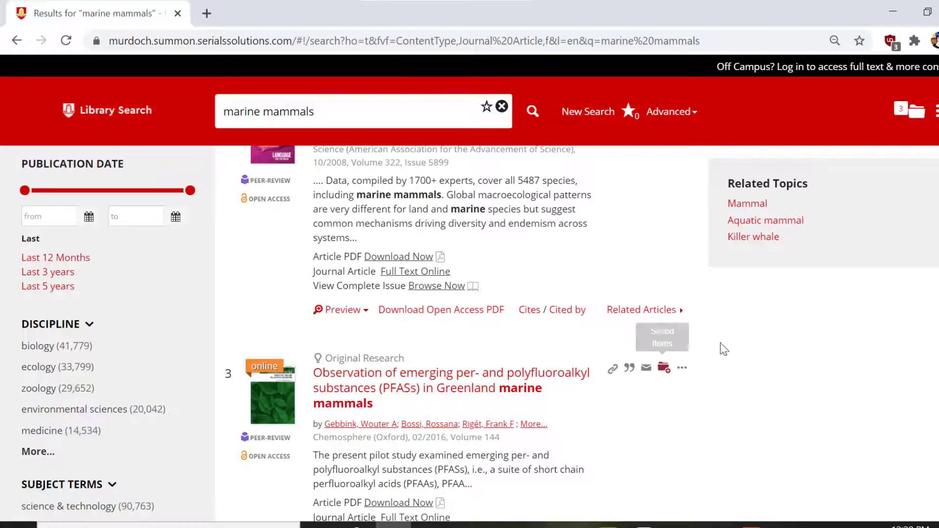
pyautogui.click(914, 111)
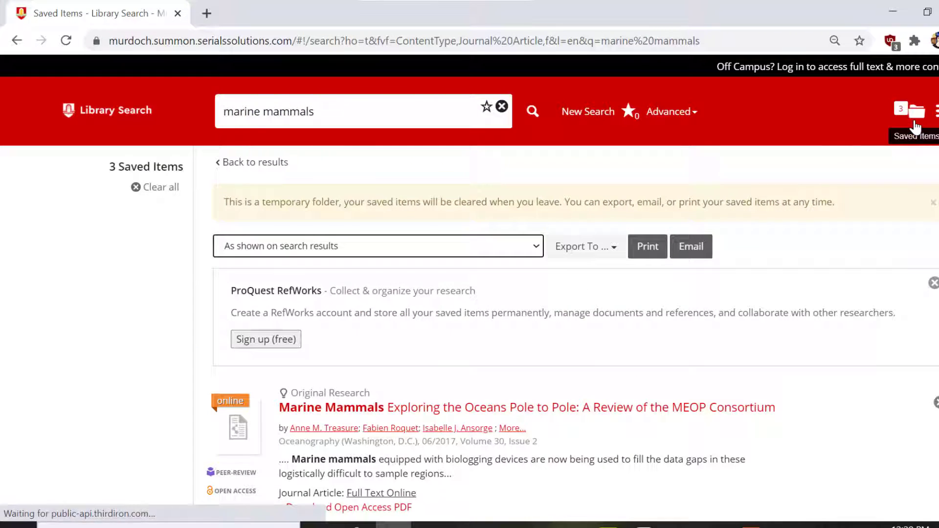
# - Export the saved articles in EndNote format as a downloaded RIS file
pyautogui.scroll(-3)
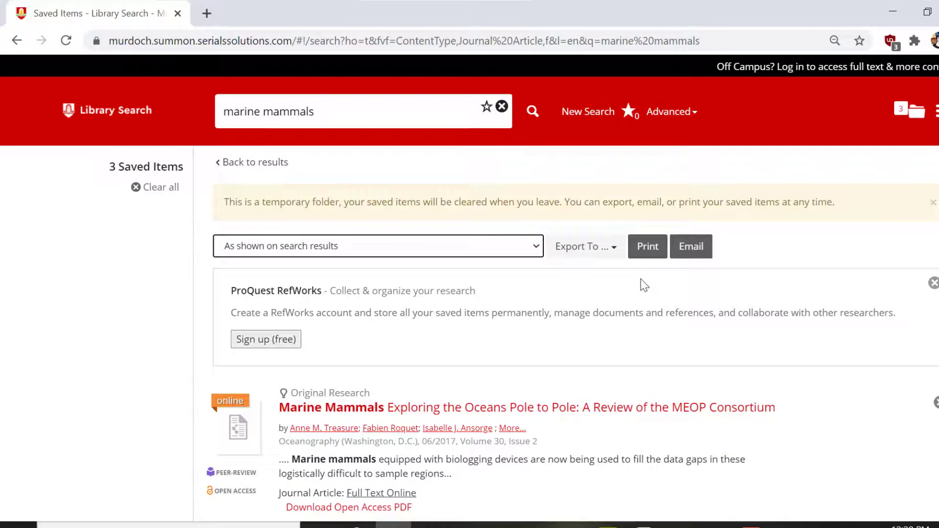
pyautogui.click(585, 247)
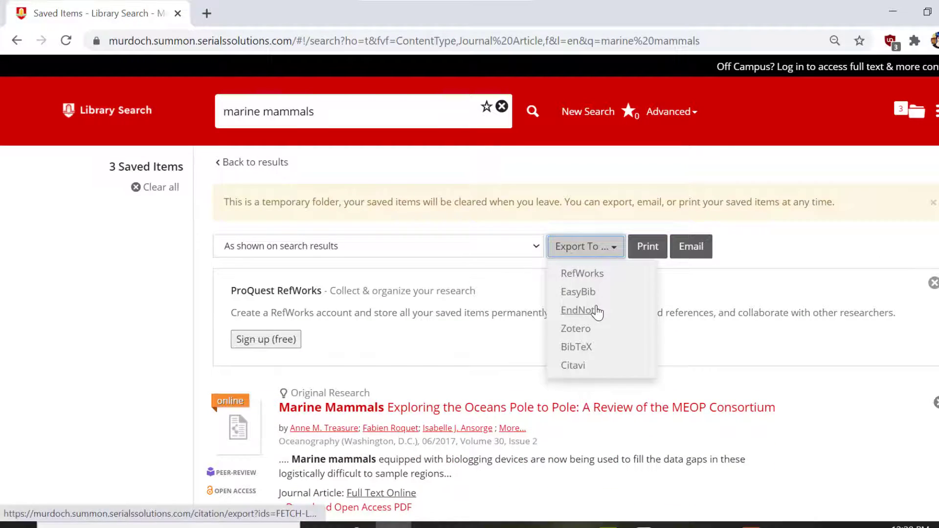
pyautogui.click(577, 310)
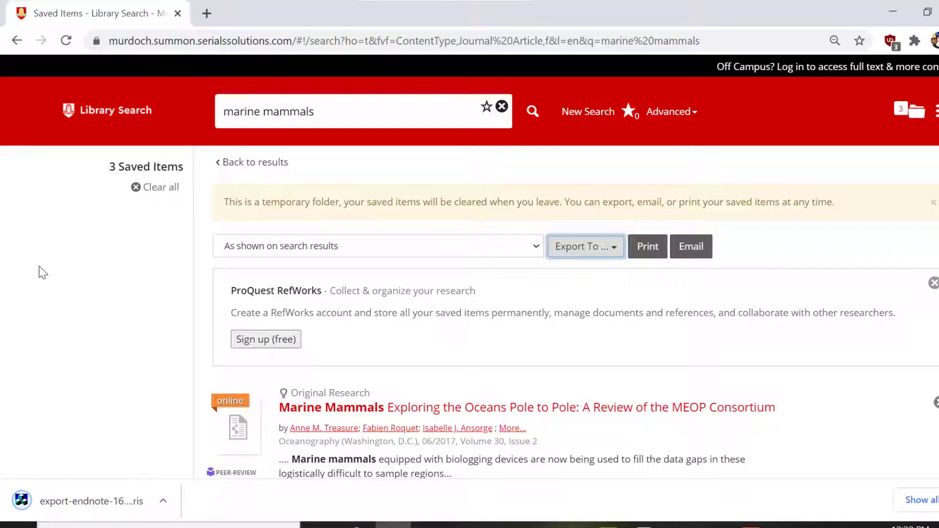
pyautogui.moveTo(140, 511)
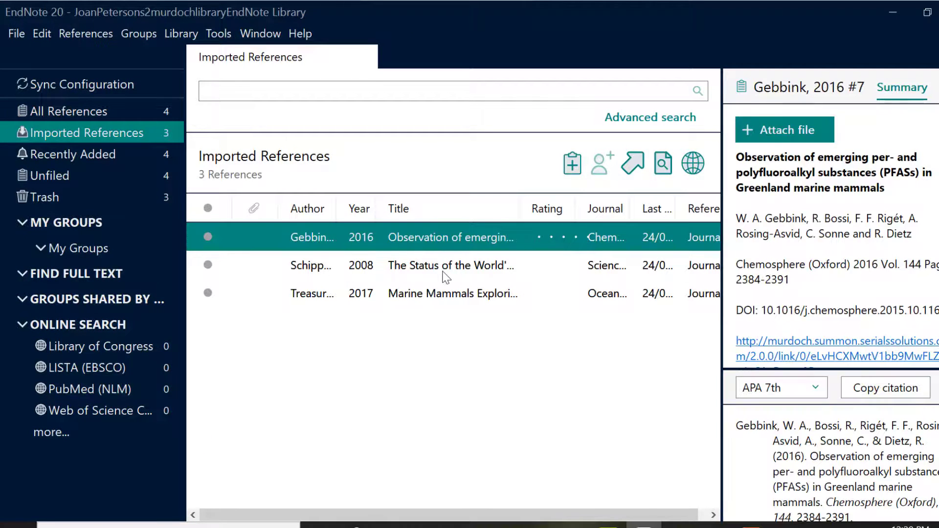
# - Select the imported Gebbink 2016 article, check All References, and begin editing its fields
pyautogui.click(452, 294)
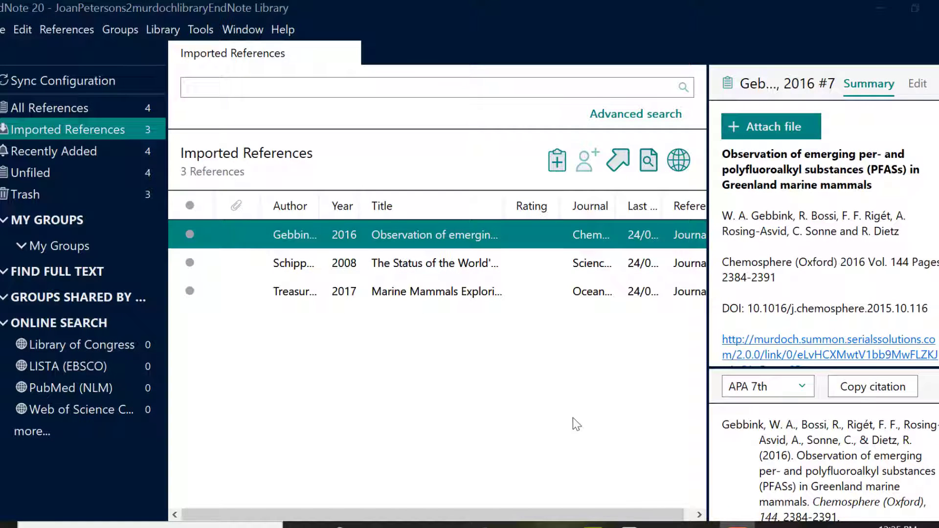
pyautogui.moveTo(71, 131)
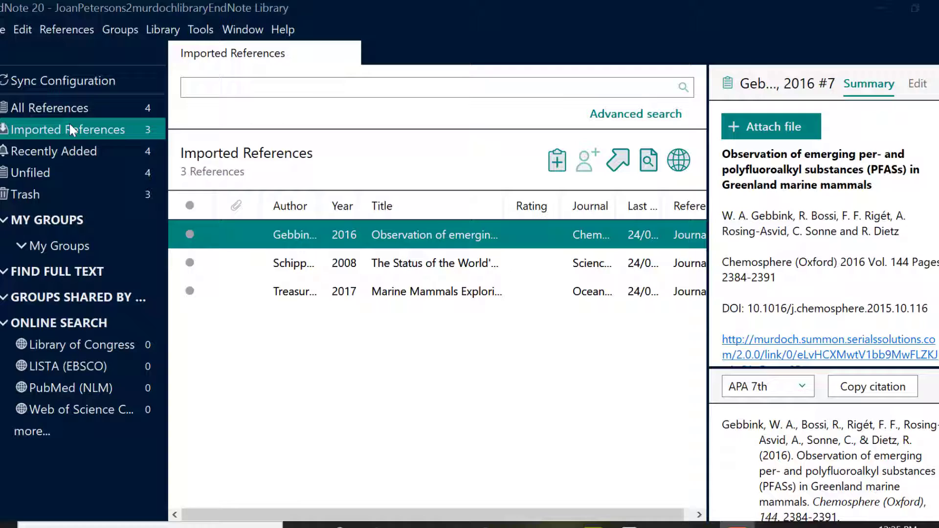
pyautogui.moveTo(123, 124)
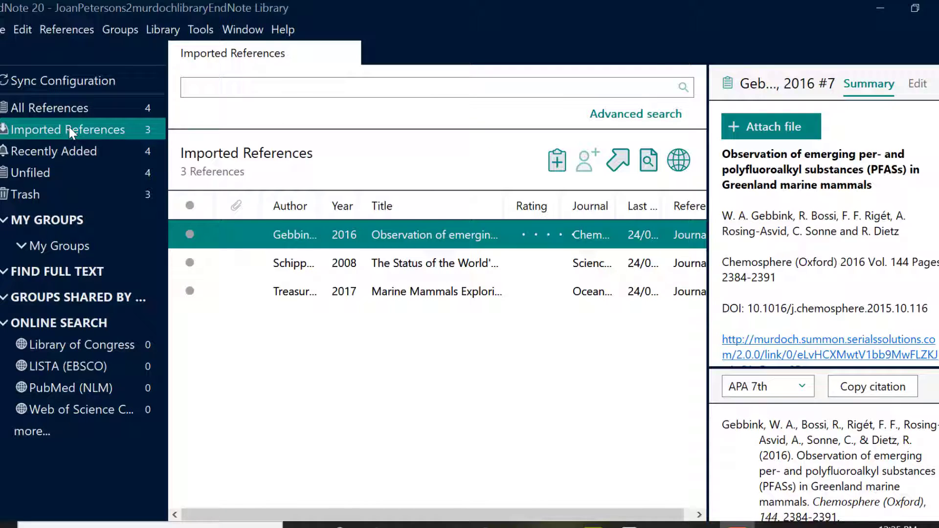
pyautogui.click(52, 108)
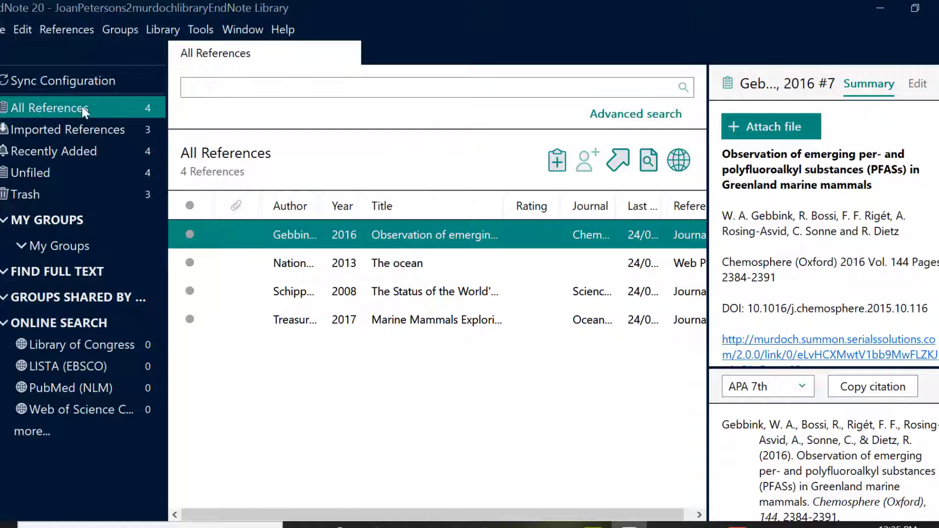
pyautogui.click(70, 129)
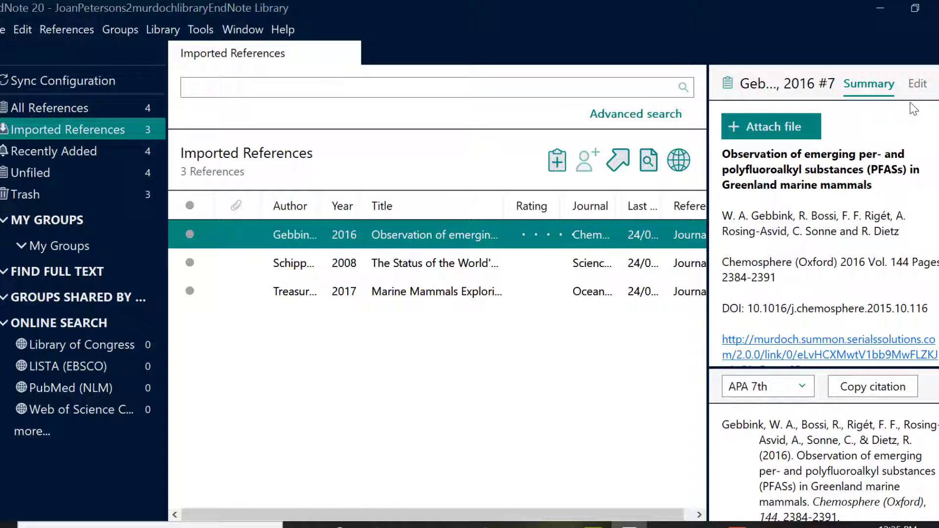
pyautogui.click(917, 84)
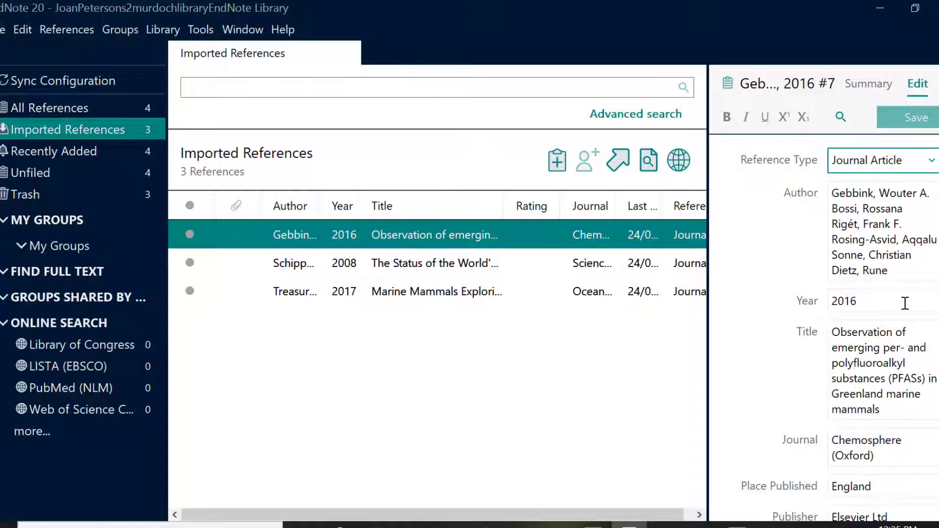
# - Review the Gebbink 2016 reference's fields in the edit pane and save the changes
pyautogui.scroll(-3)
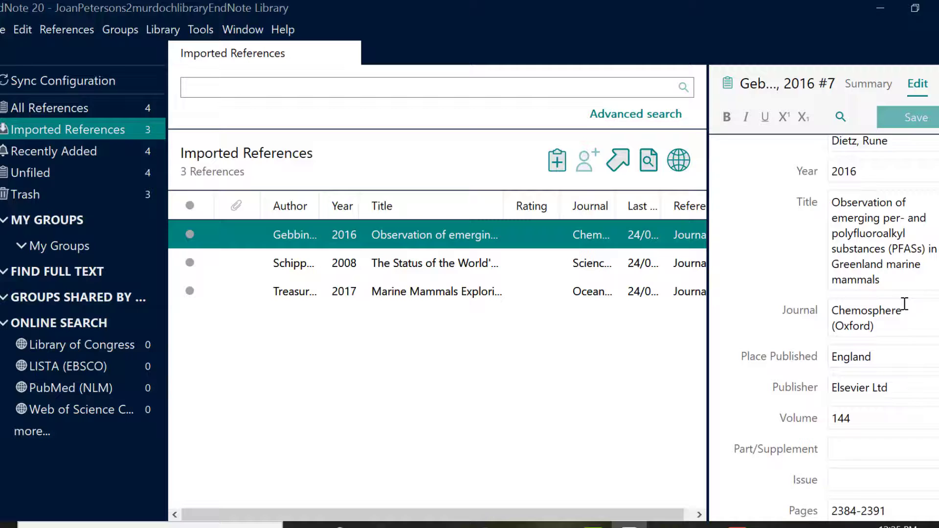
pyautogui.scroll(-3)
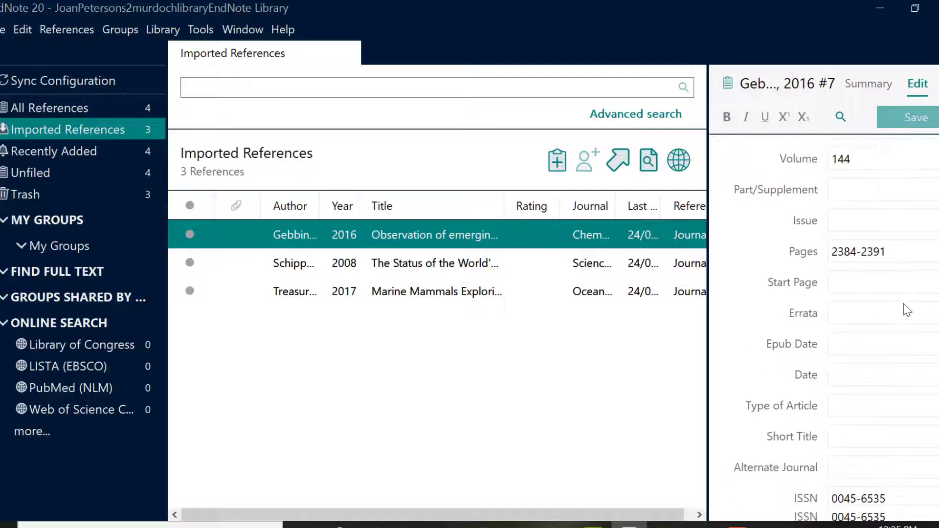
pyautogui.scroll(-3)
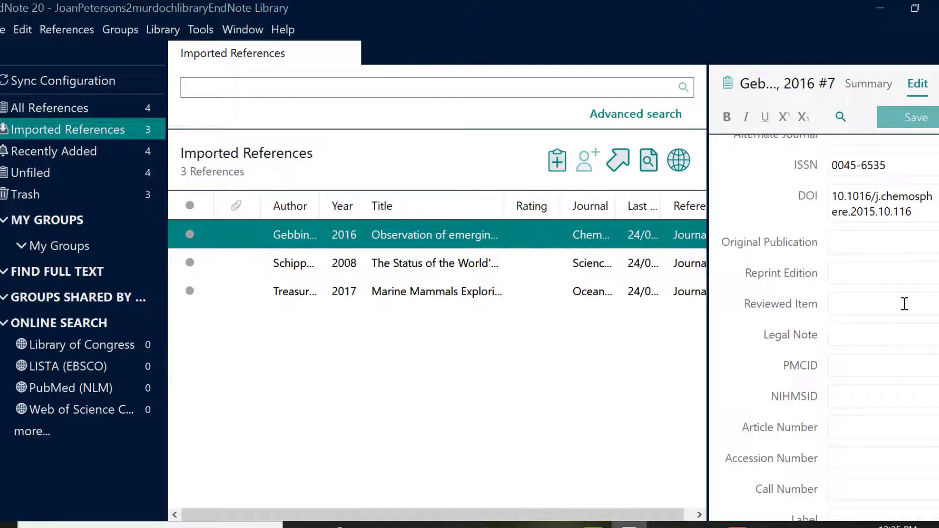
pyautogui.scroll(-3)
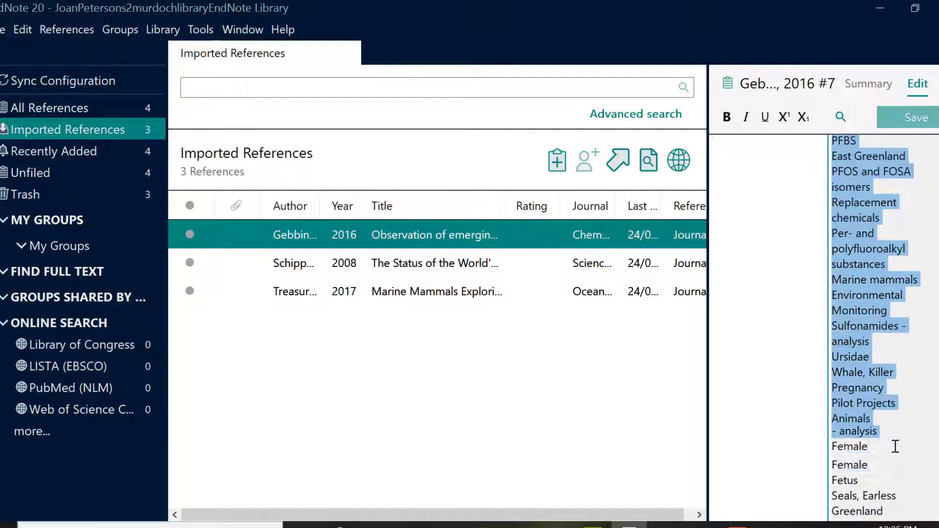
pyautogui.scroll(-3)
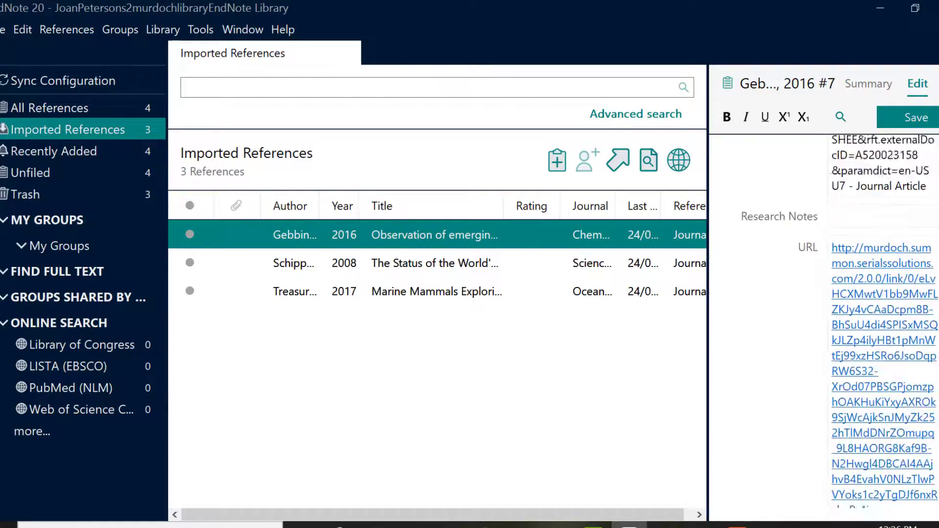
pyautogui.scroll(-3)
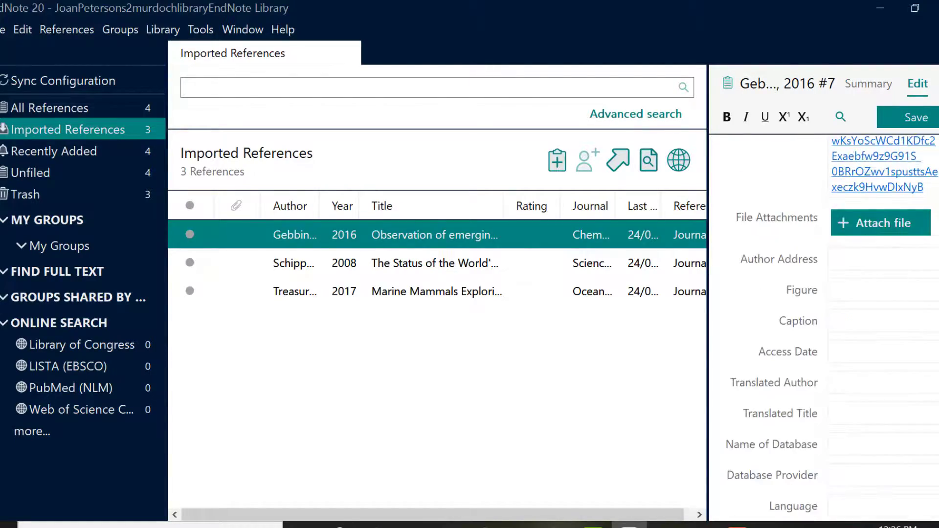
pyautogui.moveTo(915, 118)
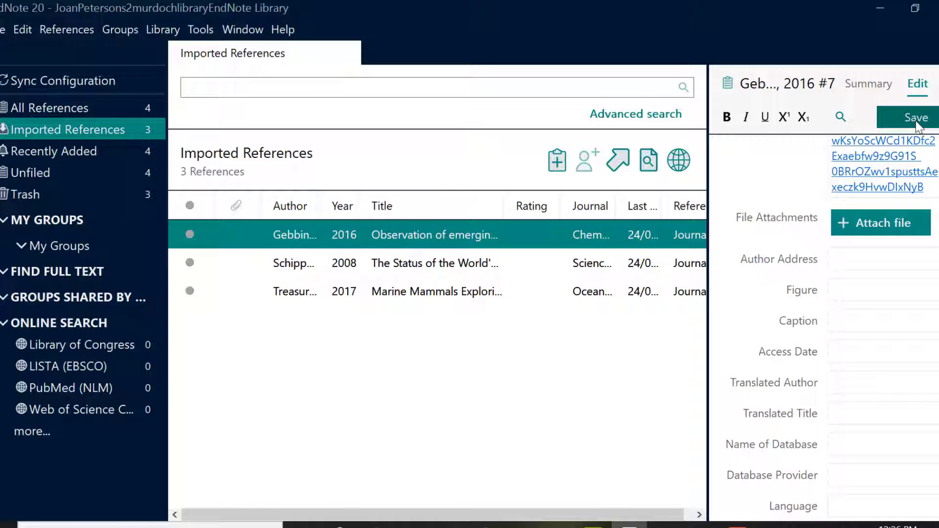
pyautogui.click(916, 116)
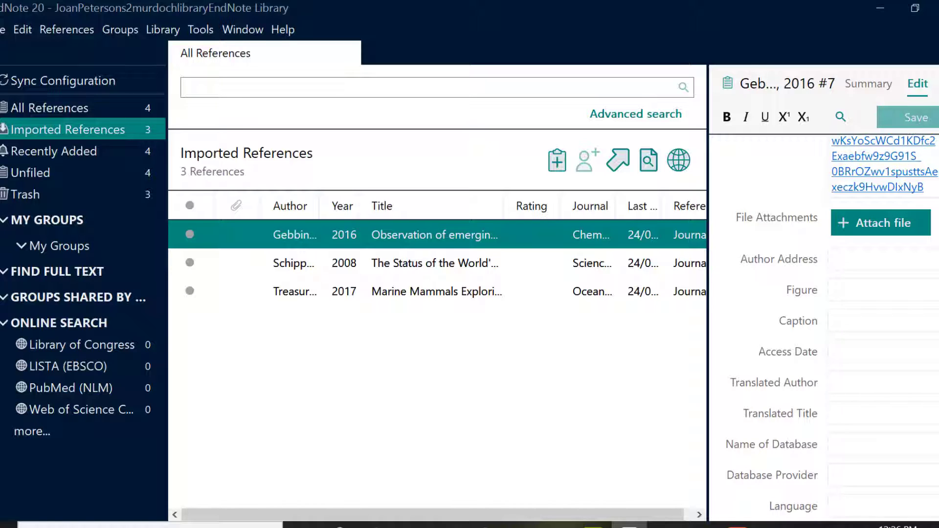
# - Reach the Scopus database from the library's Databases list under letter S
pyautogui.click(868, 84)
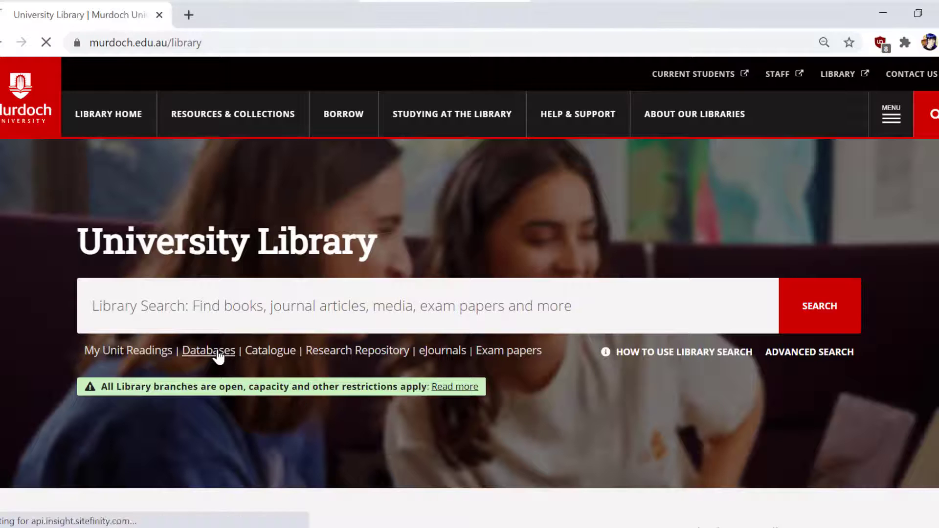
pyautogui.click(208, 350)
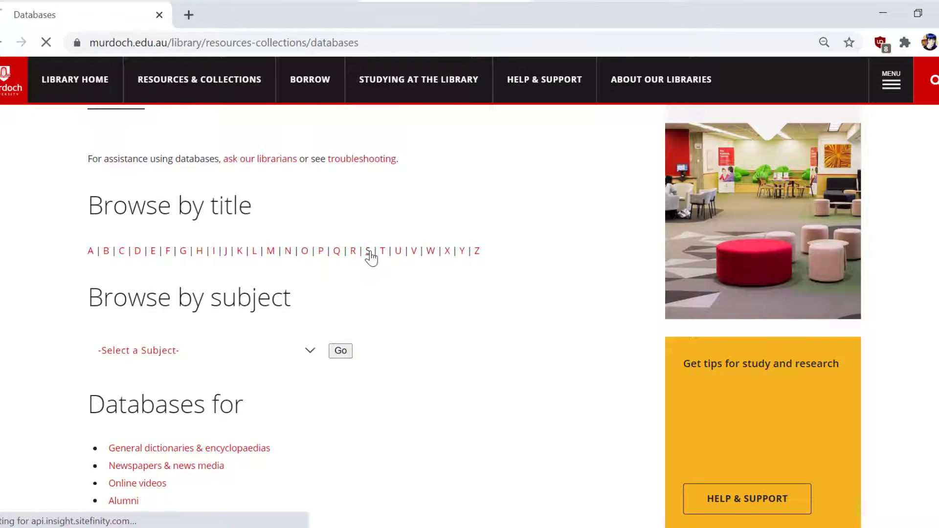
pyautogui.click(369, 250)
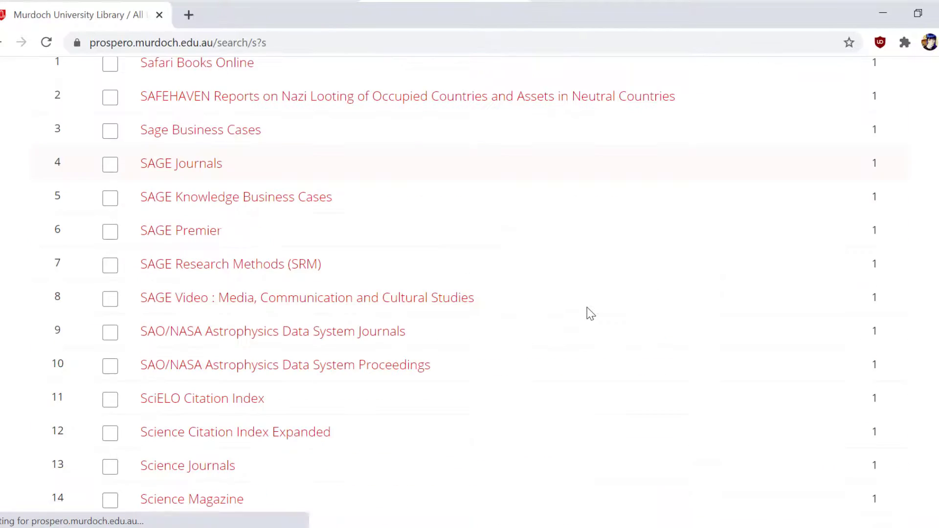
pyautogui.click(160, 359)
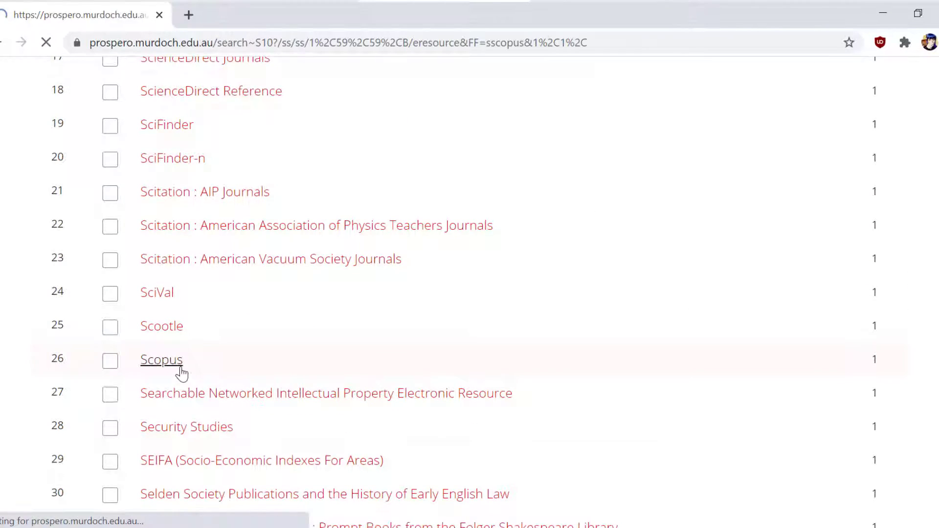
pyautogui.click(160, 359)
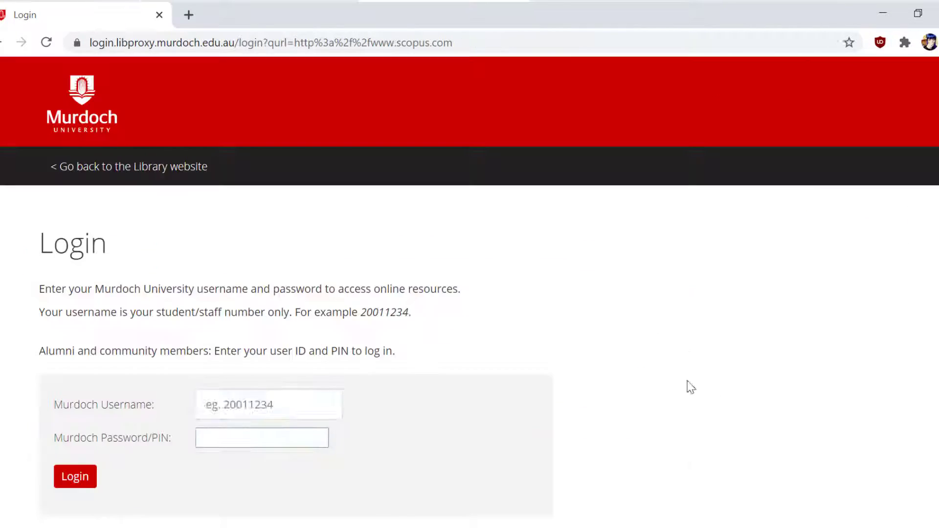
# - Log in with Murdoch university credentials to enter Scopus
pyautogui.click(75, 476)
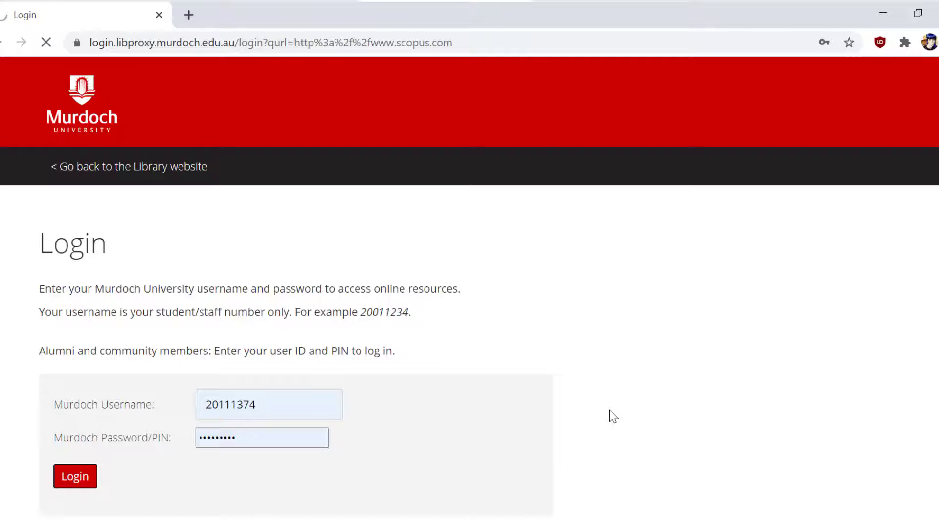
pyautogui.click(75, 476)
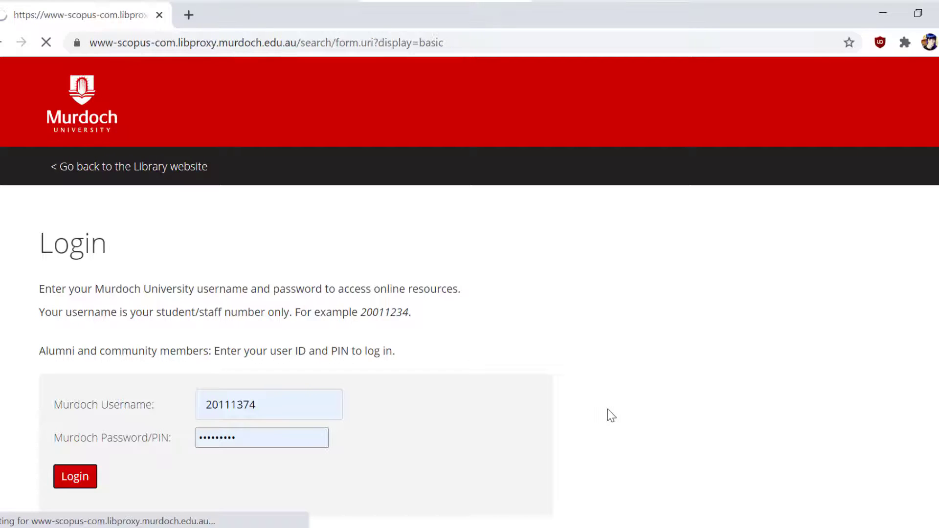
pyautogui.click(75, 476)
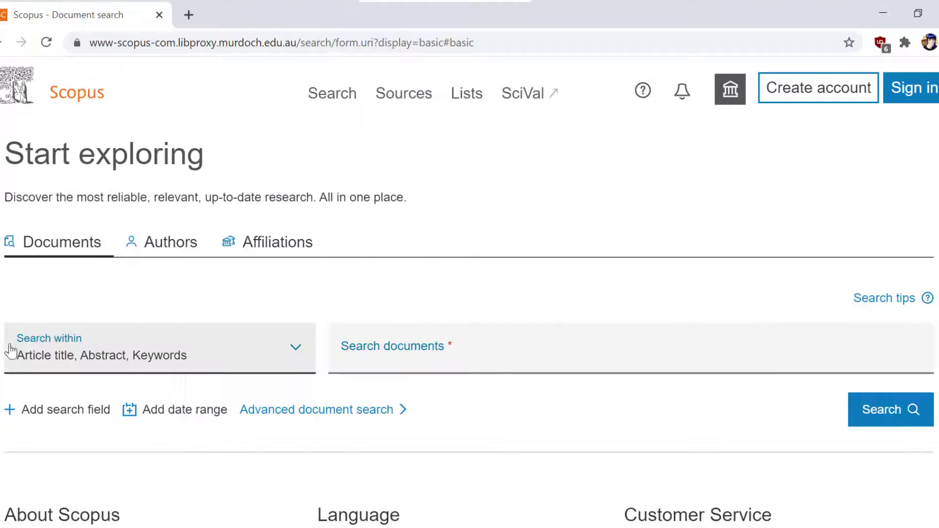
# - Search Scopus documents for 'marine mammals' and export the first two ticked results
pyautogui.click(160, 347)
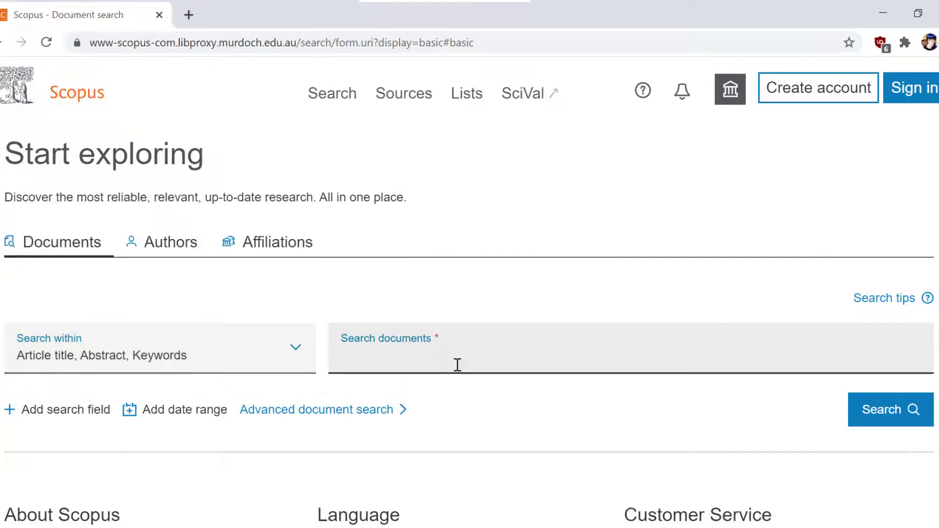
pyautogui.write('marine mammals')
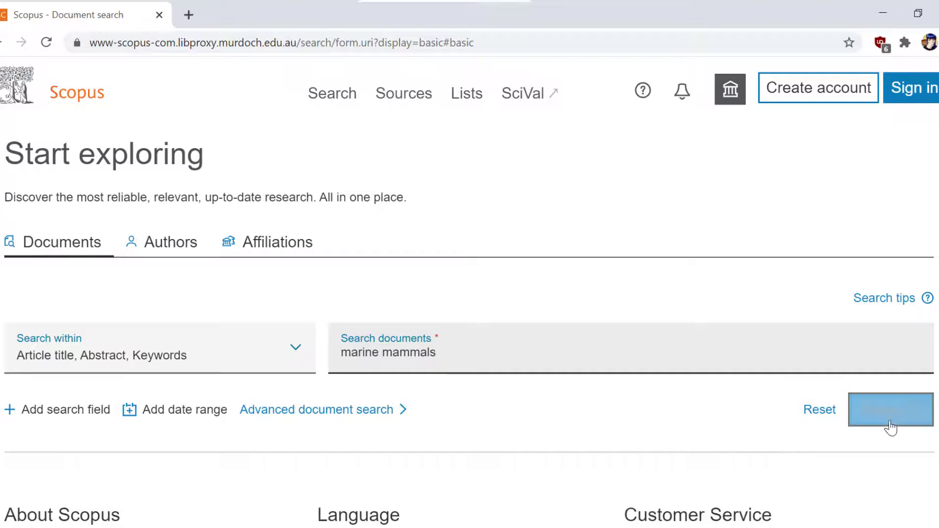
pyautogui.click(890, 410)
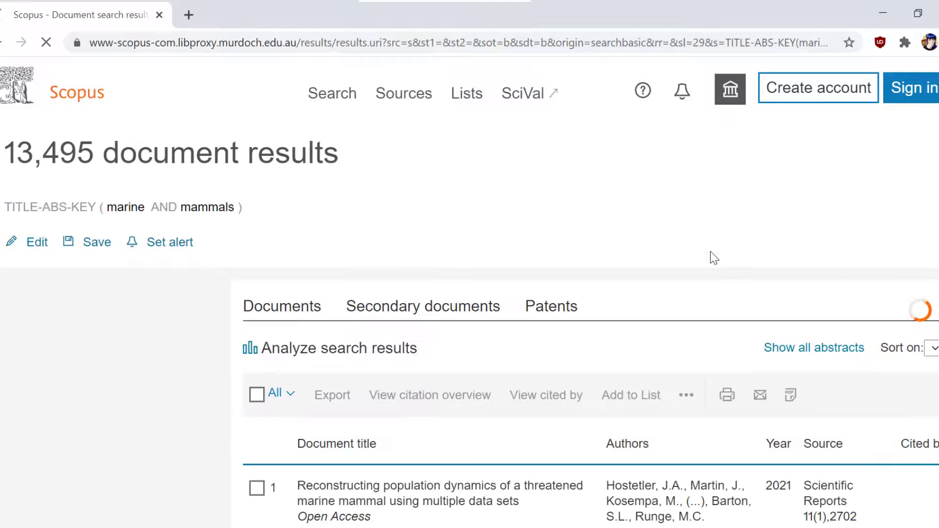
pyautogui.click(257, 252)
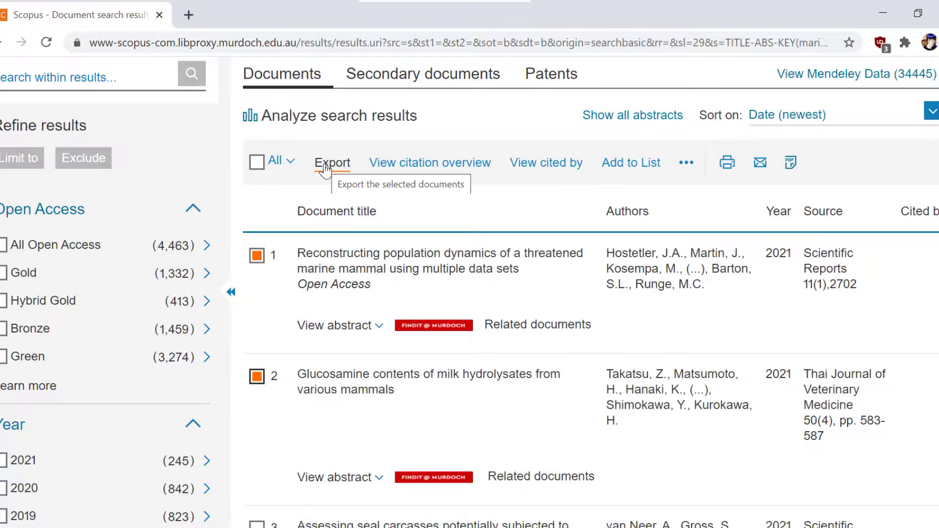
pyautogui.click(332, 162)
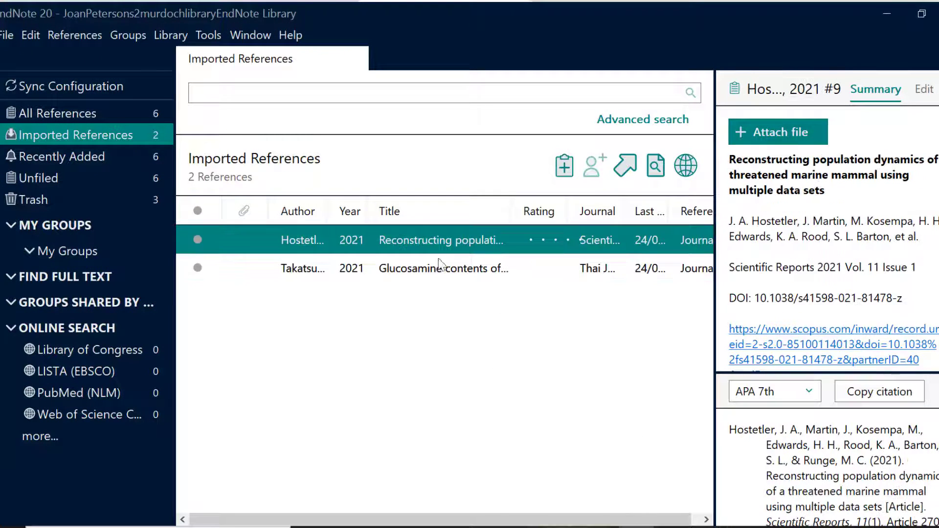
# - View the summaries of the imported Hostetler 2021 and Takatsu 2021 articles
pyautogui.click(443, 268)
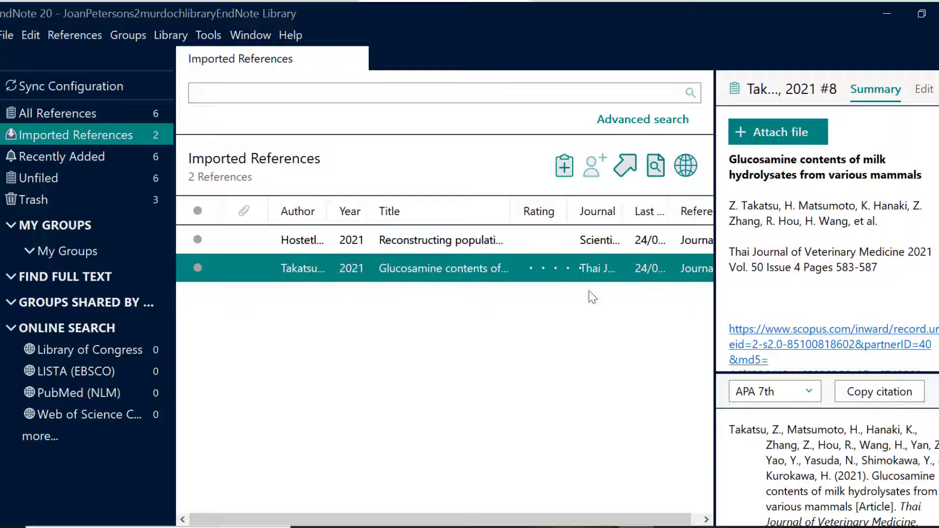
pyautogui.click(60, 112)
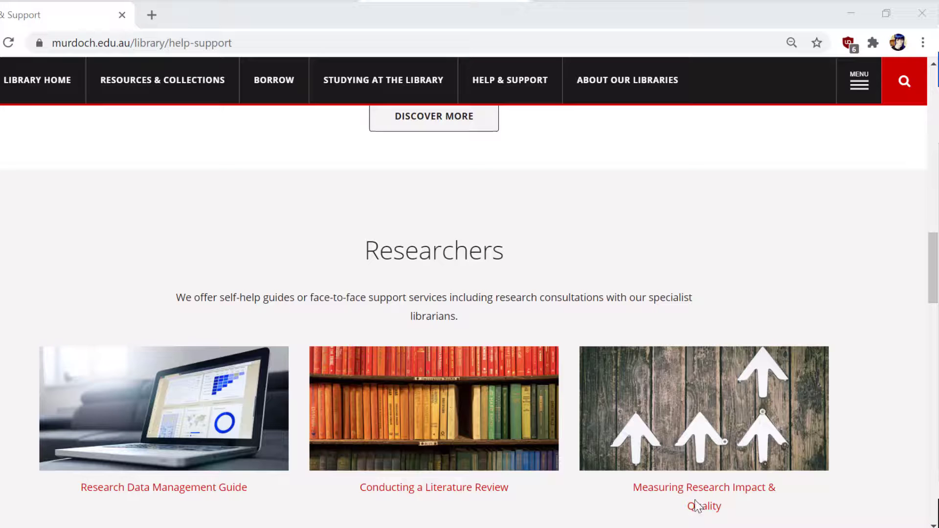
# - Reach the Researchers support page via Discover More and scroll to the Research guides links
pyautogui.scroll(-3)
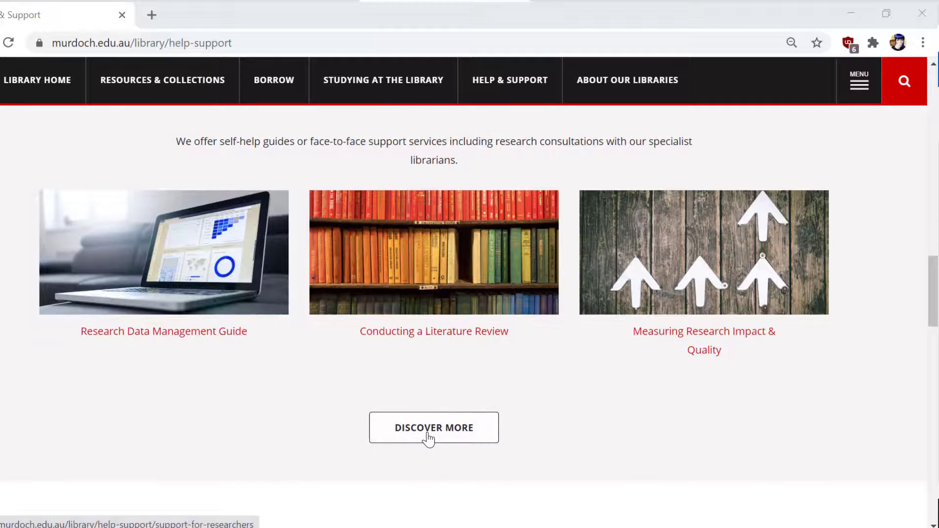
pyautogui.click(433, 427)
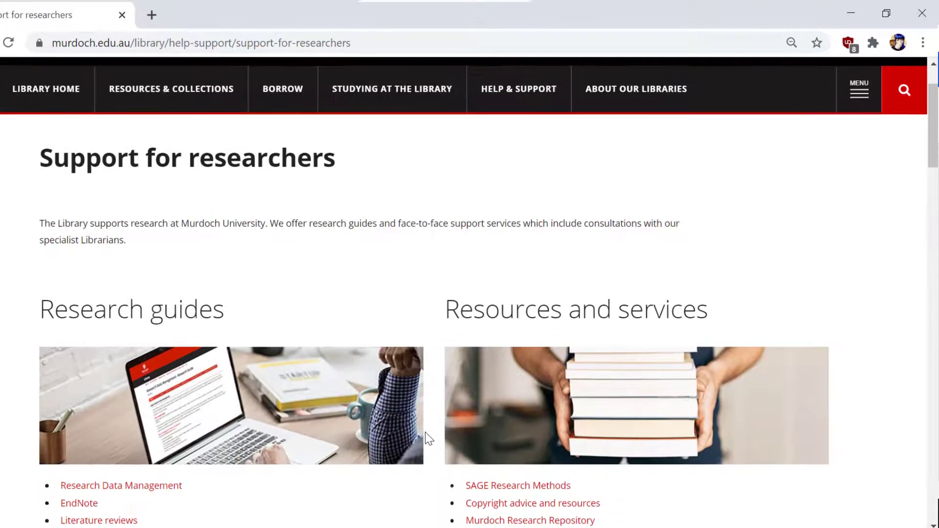
pyautogui.scroll(-3)
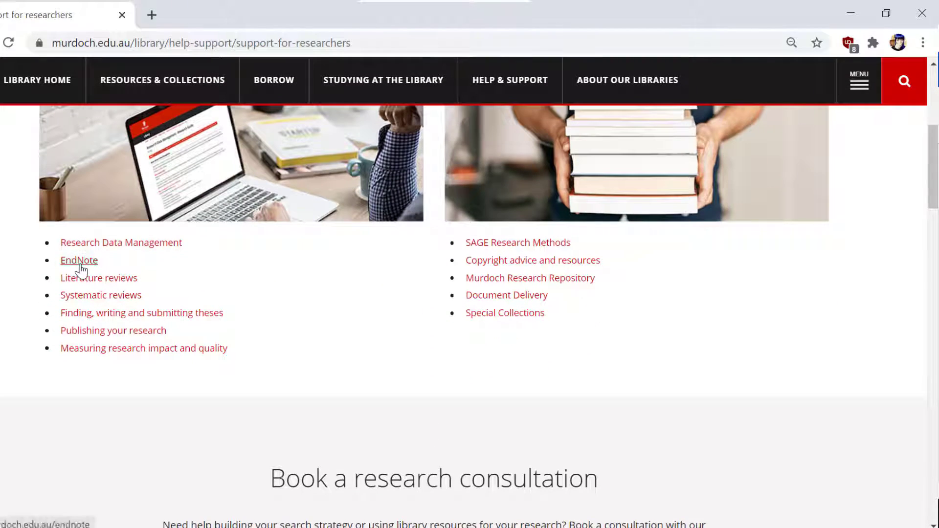